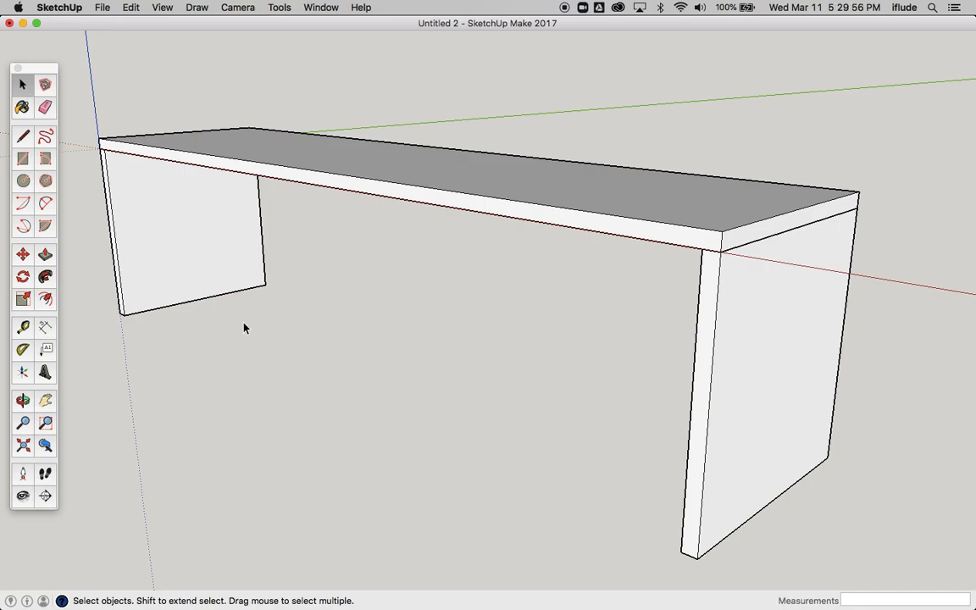
{"action": "mouse_move", "coordinate": [736, 361]}
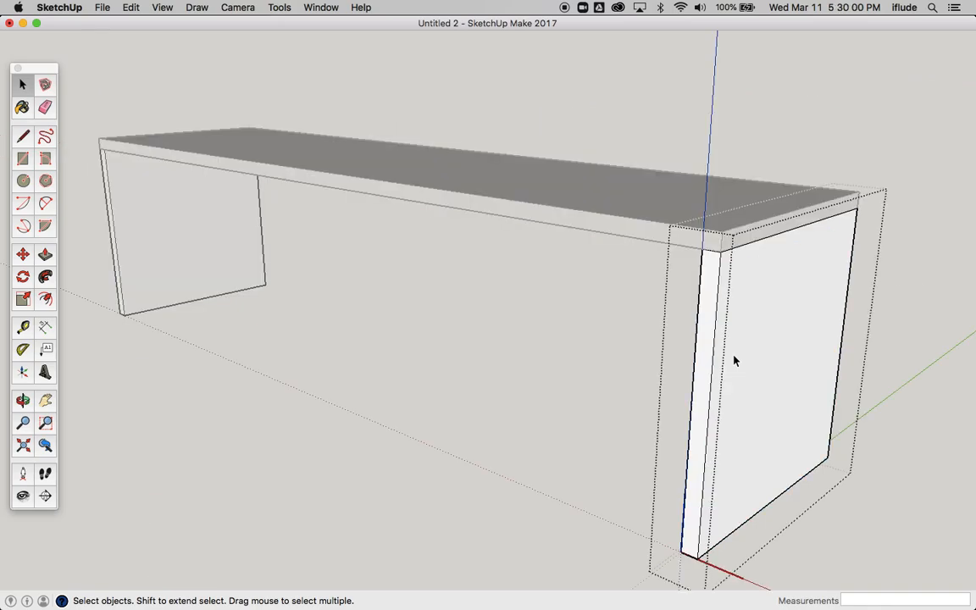
{"action": "mouse_move", "coordinate": [404, 325]}
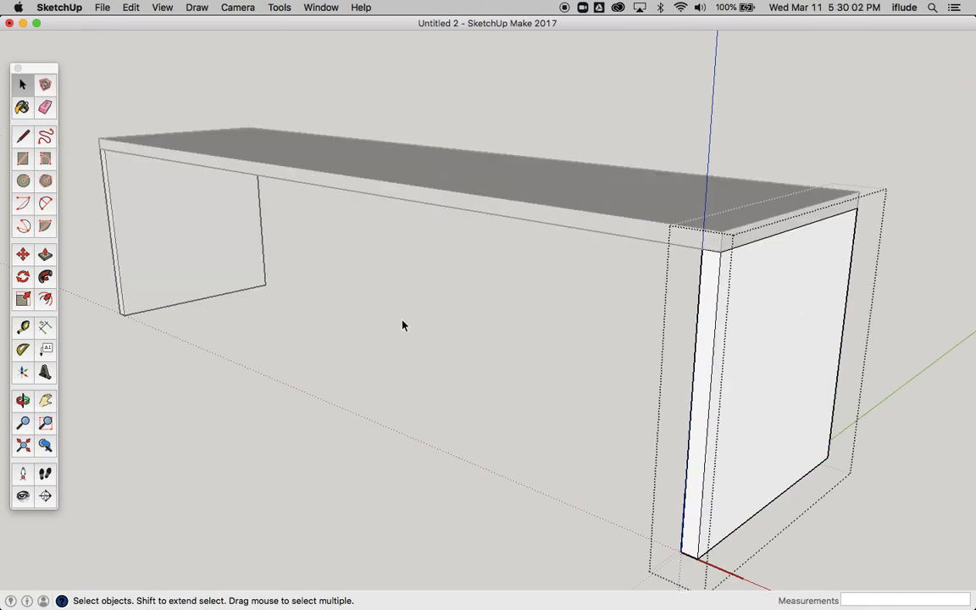
Draw an inset rectangle on the right leg's outer face, ready to push through.
{"action": "left_click", "coordinate": [22, 160]}
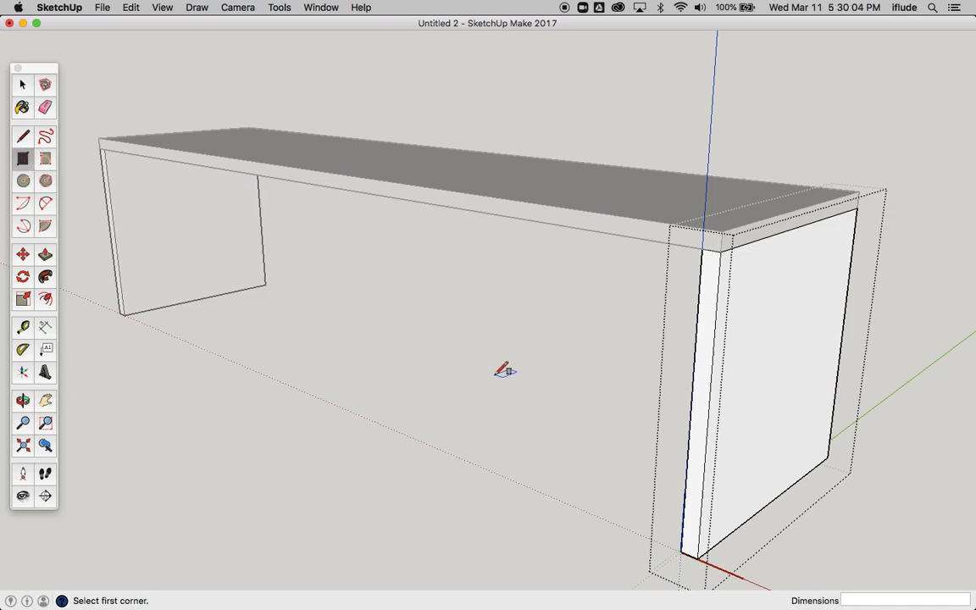
{"action": "mouse_move", "coordinate": [749, 278]}
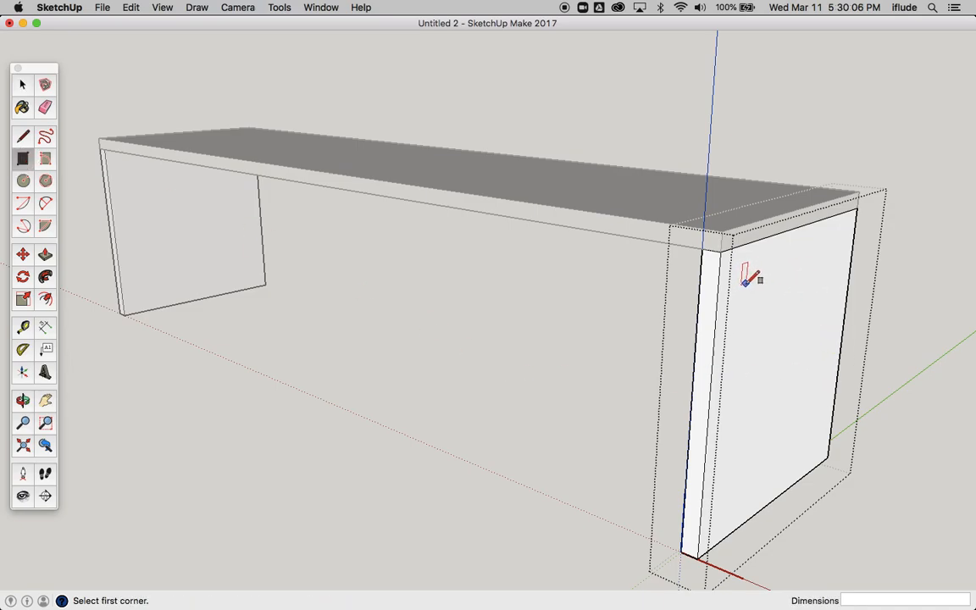
{"action": "left_click_drag", "start_coordinate": [746, 282], "coordinate": [807, 424]}
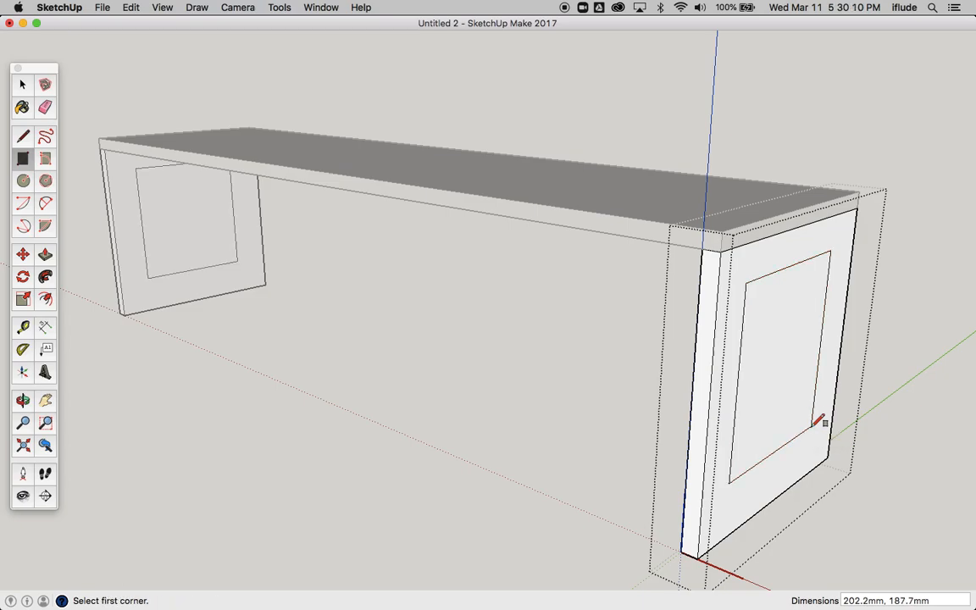
{"action": "mouse_move", "coordinate": [54, 261]}
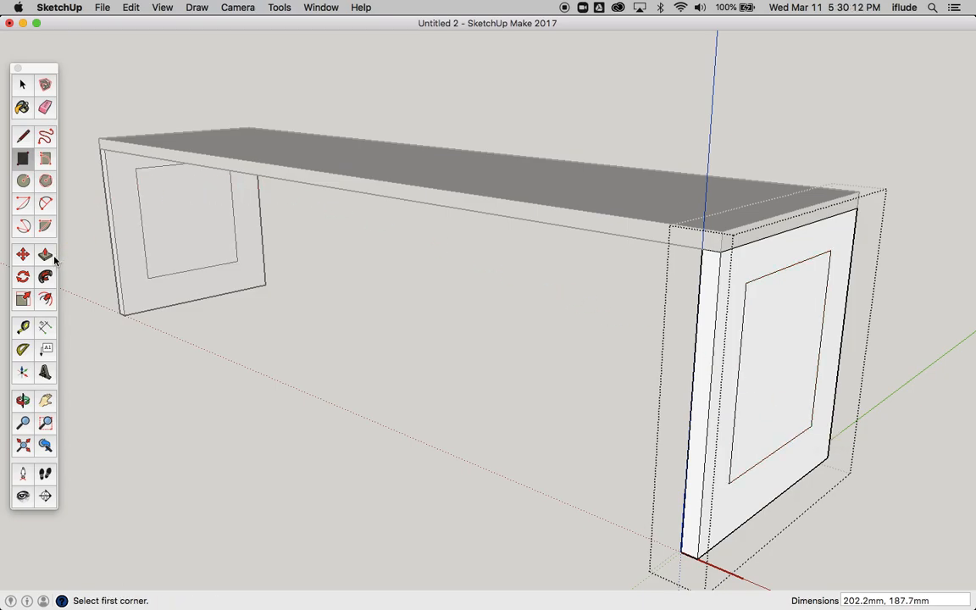
{"action": "left_click", "coordinate": [44, 255]}
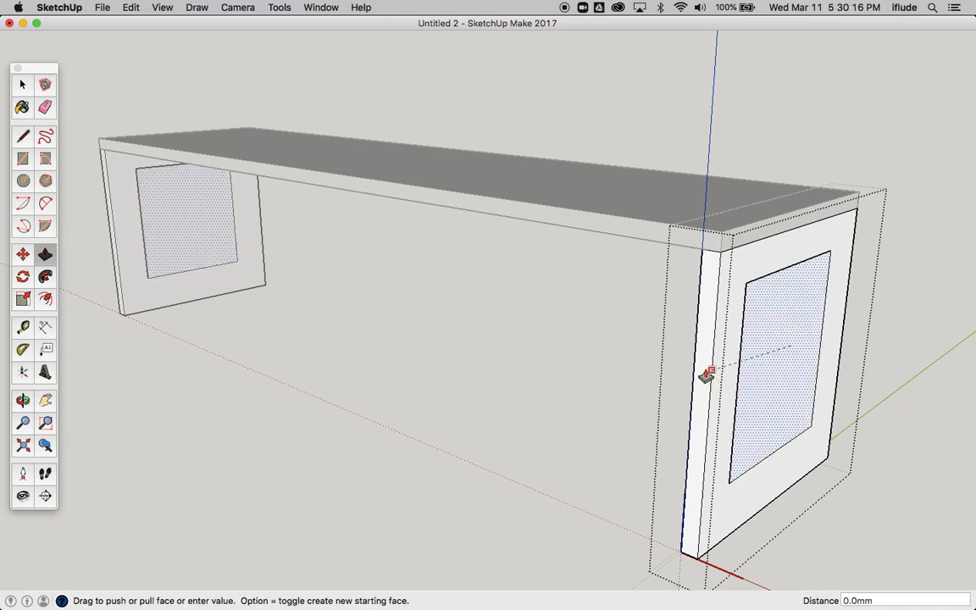
Push the inset rectangle through the leg thickness, opening a hole in both legs.
{"action": "left_click_drag", "start_coordinate": [709, 377], "coordinate": [695, 342]}
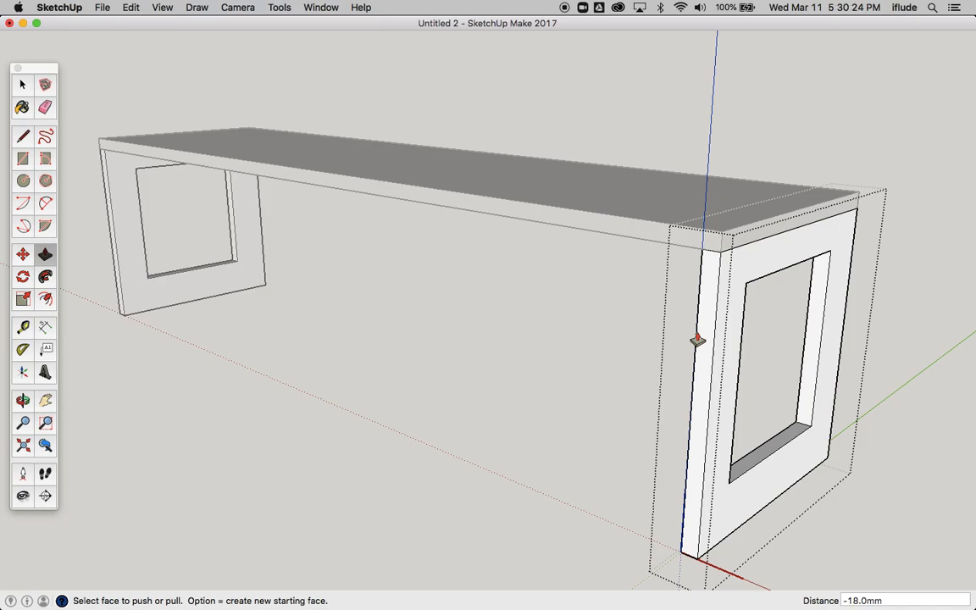
{"action": "mouse_move", "coordinate": [373, 178]}
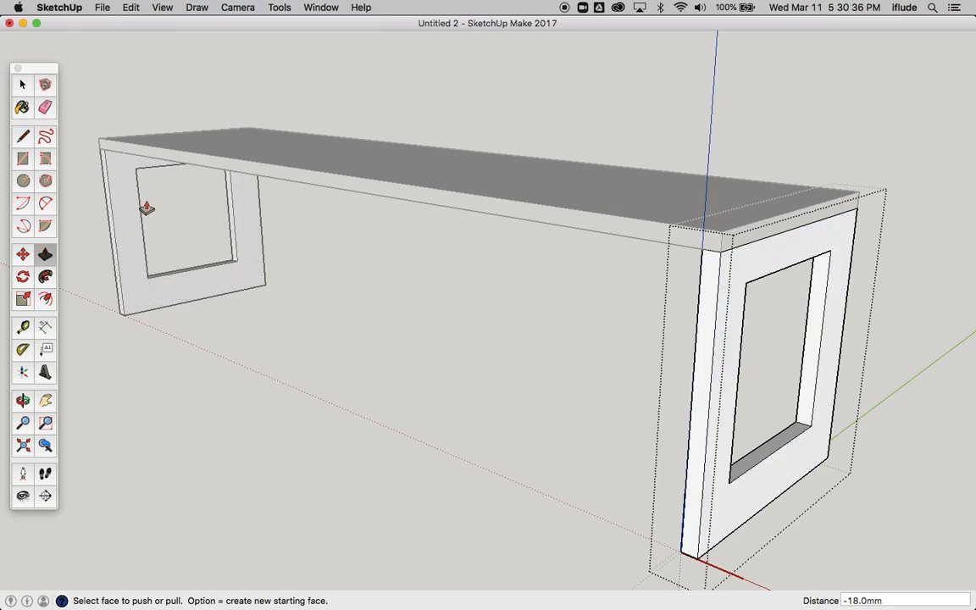
{"action": "mouse_move", "coordinate": [139, 221]}
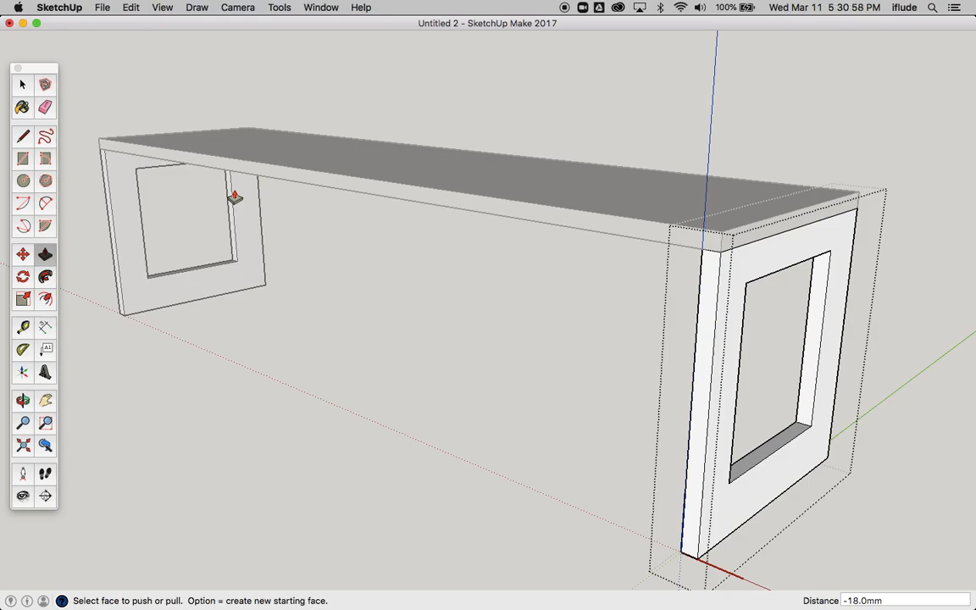
Undo the rectangular hole so both bench legs return to solid panels.
{"action": "left_click", "coordinate": [22, 85]}
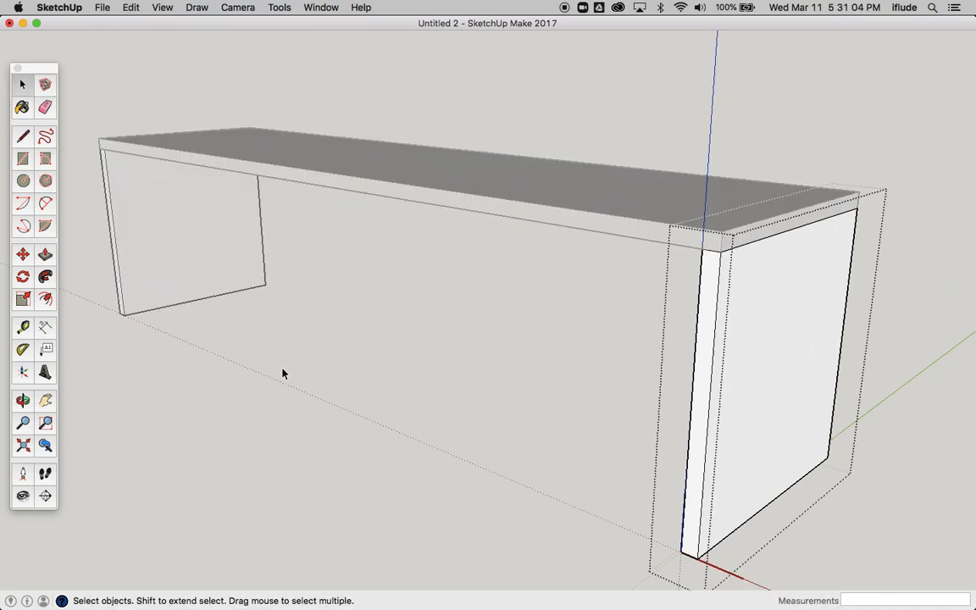
{"action": "mouse_move", "coordinate": [807, 412]}
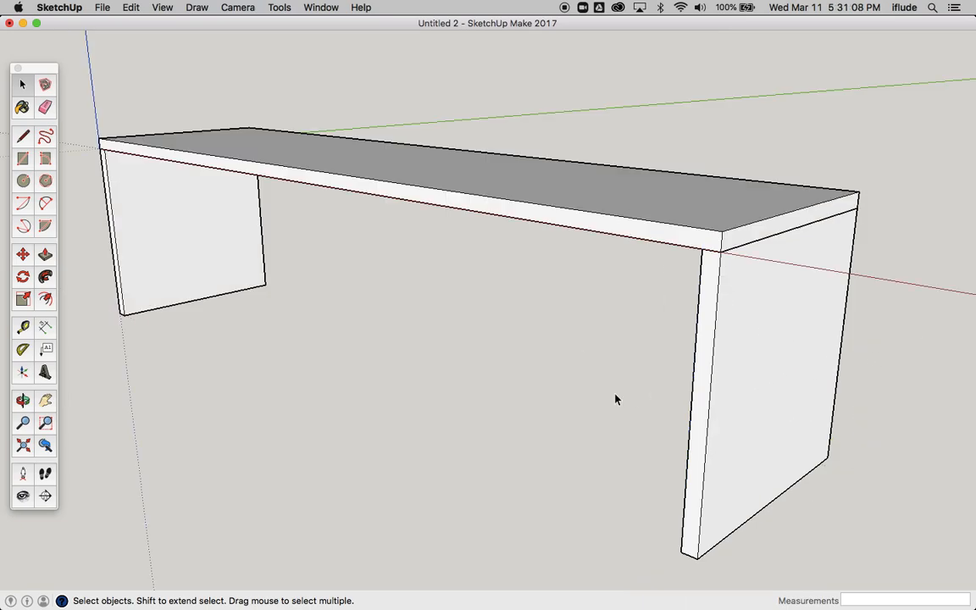
{"action": "mouse_move", "coordinate": [575, 402]}
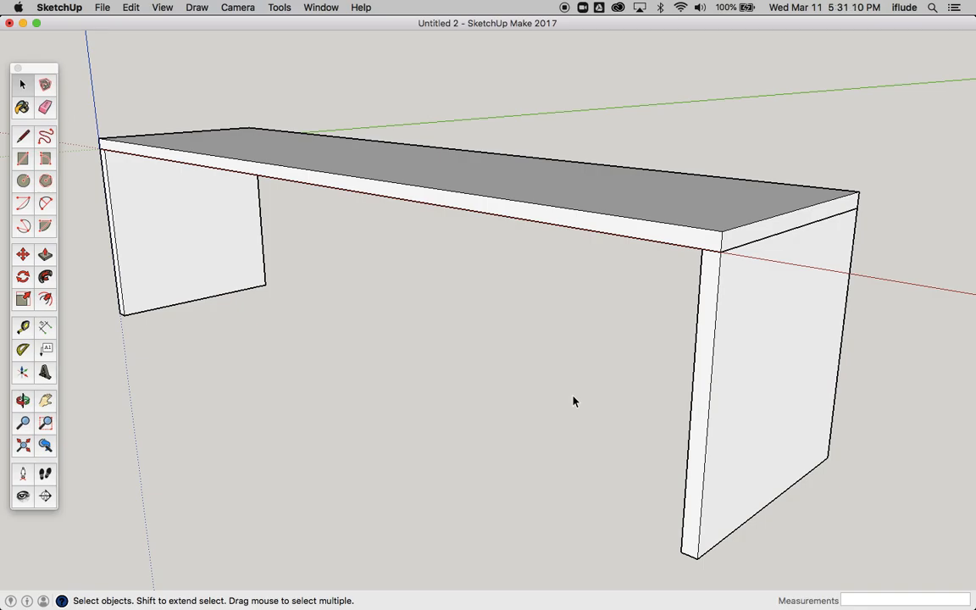
{"action": "mouse_move", "coordinate": [183, 329]}
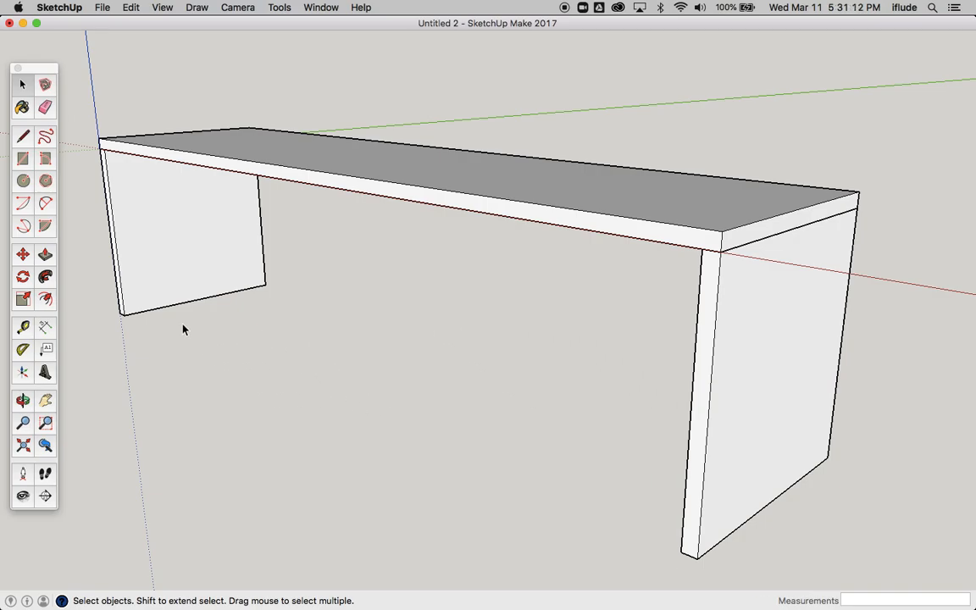
Select the left leg and bring up its component options to make it unique.
{"action": "left_click", "coordinate": [195, 291]}
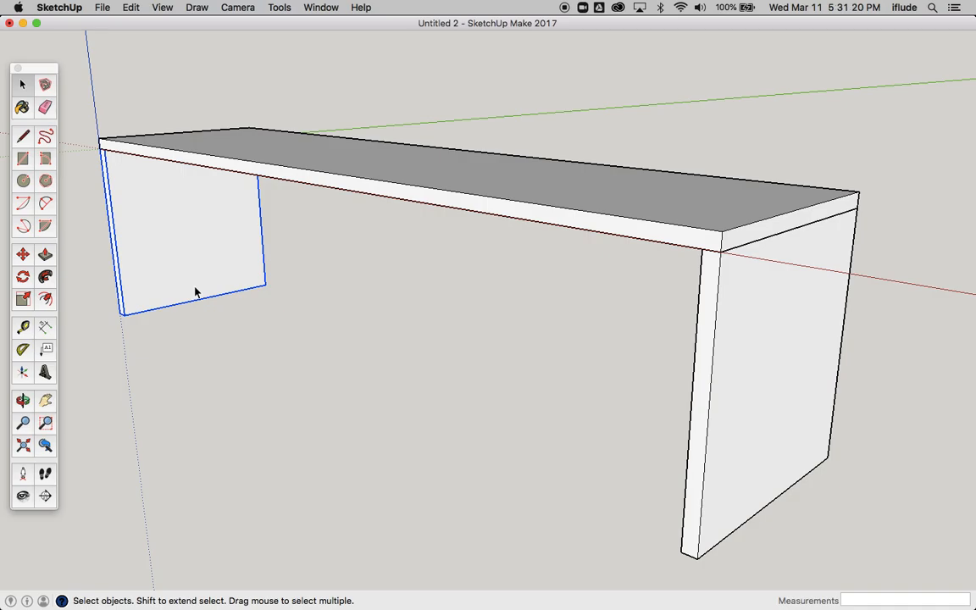
{"action": "right_click", "coordinate": [195, 291]}
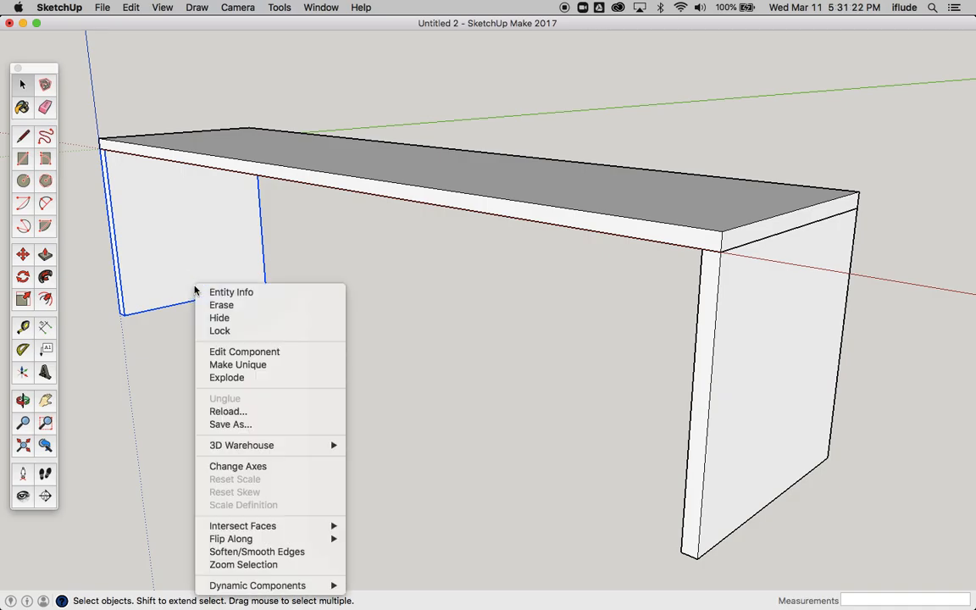
{"action": "mouse_move", "coordinate": [248, 366]}
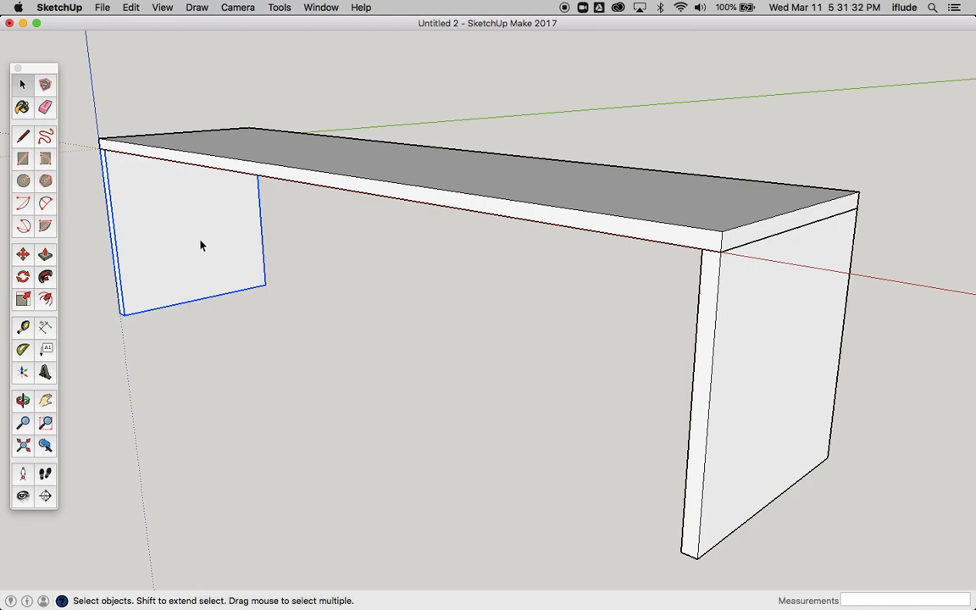
{"action": "mouse_move", "coordinate": [763, 417]}
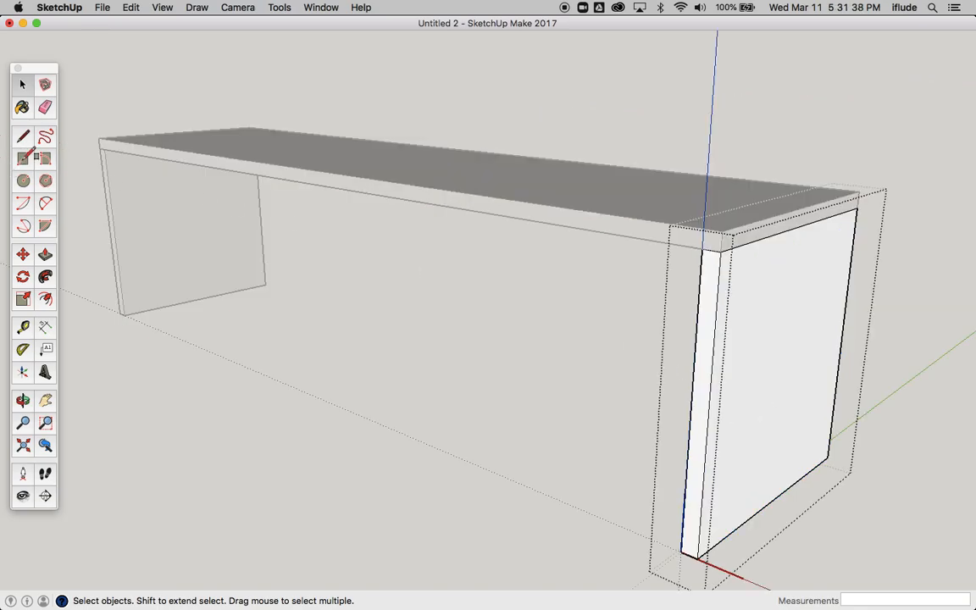
Cut a rectangular hole through the right leg only and return to selecting.
{"action": "left_click", "coordinate": [22, 160]}
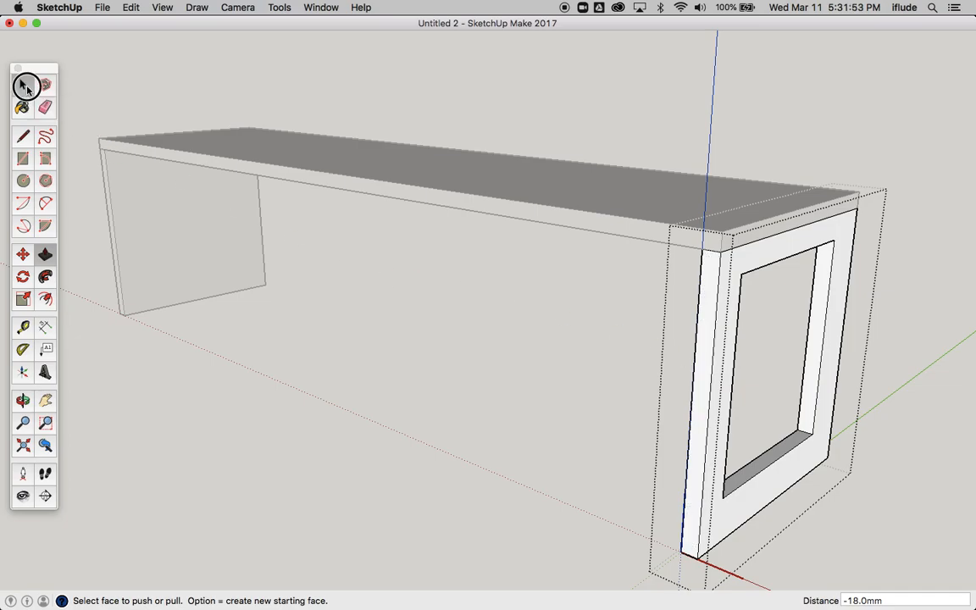
{"action": "left_click", "coordinate": [22, 84]}
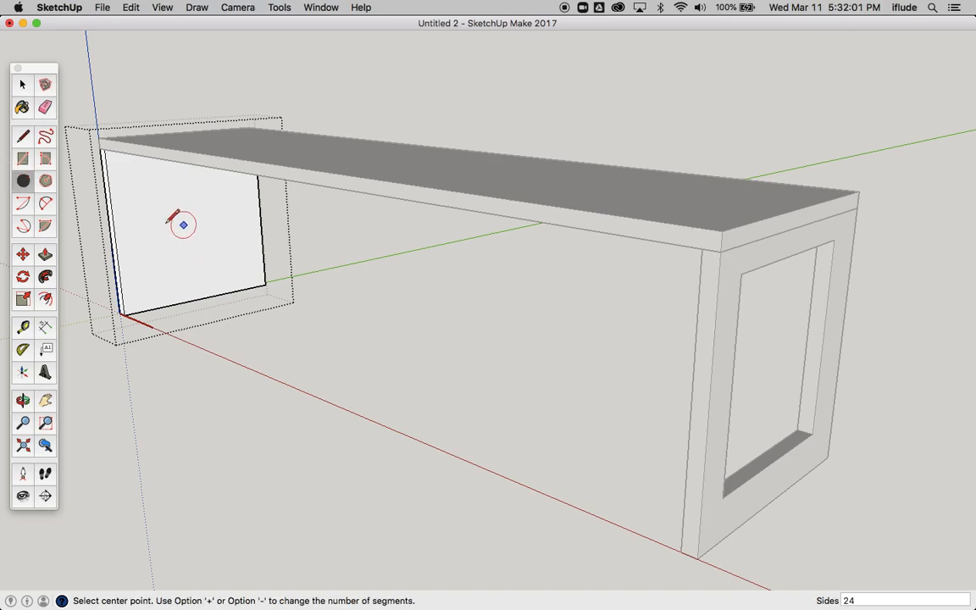
{"action": "mouse_move", "coordinate": [156, 227]}
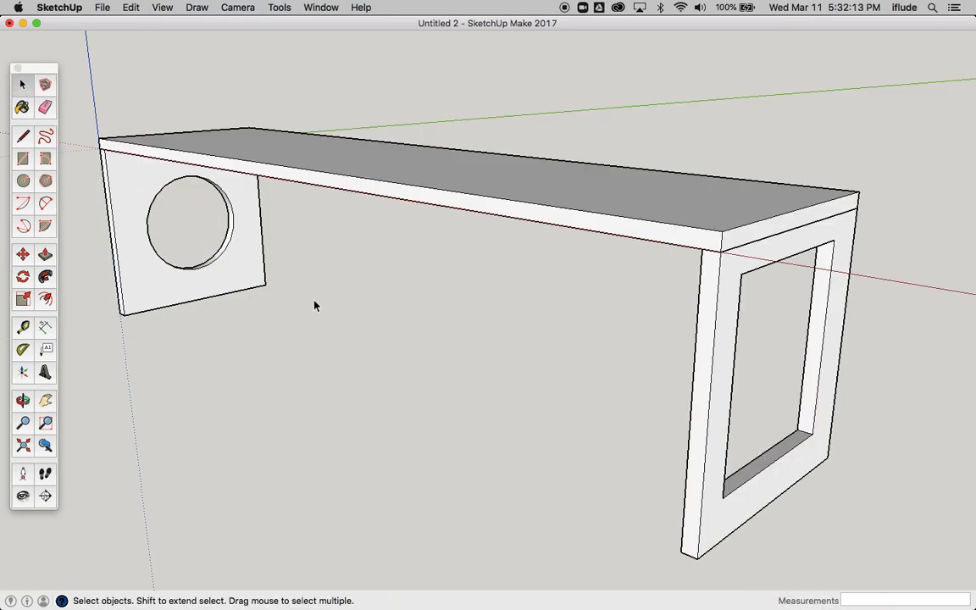
{"action": "mouse_move", "coordinate": [212, 254]}
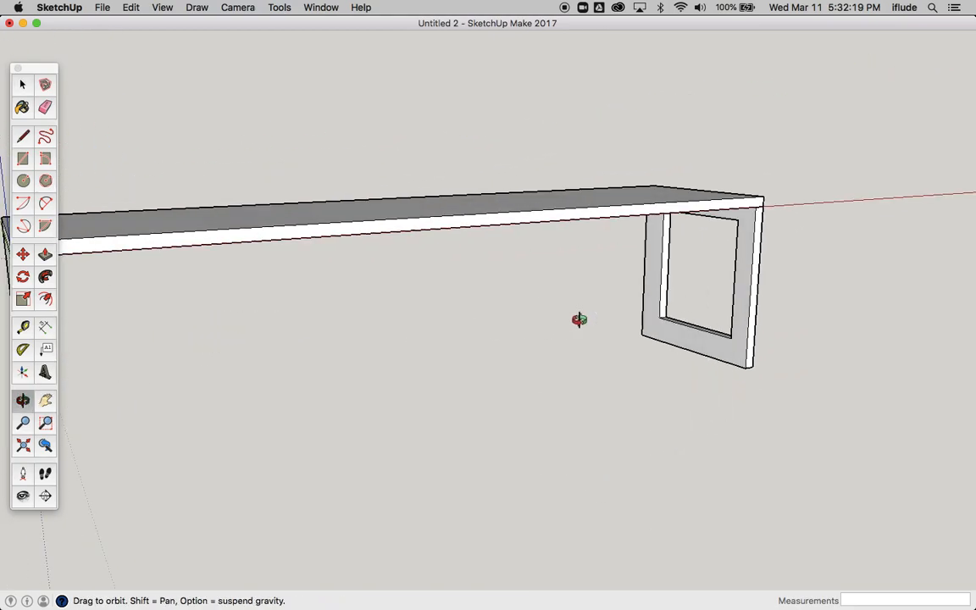
Orbit to view the finished bench from the other end.
{"action": "left_click_drag", "start_coordinate": [580, 319], "coordinate": [478, 373]}
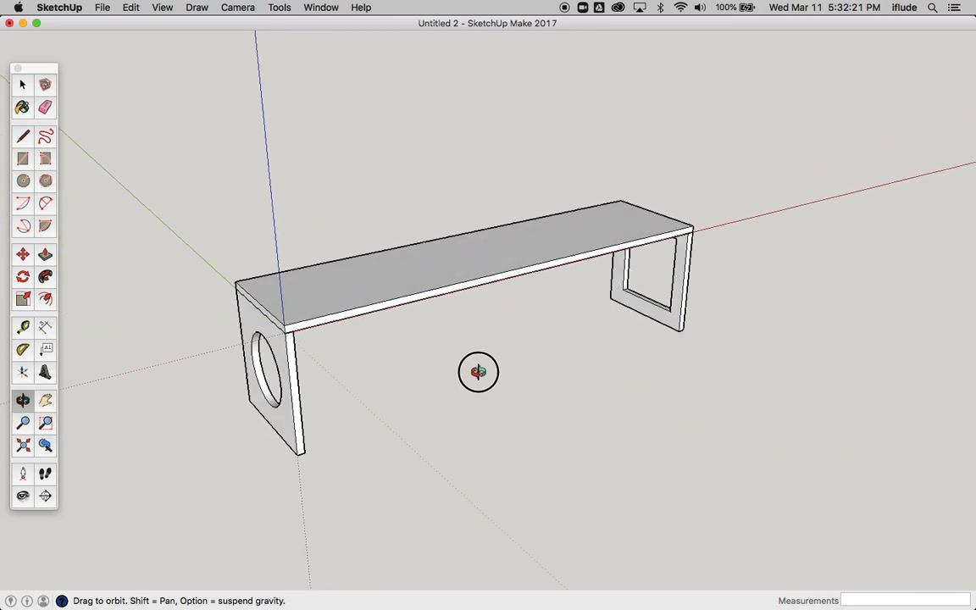